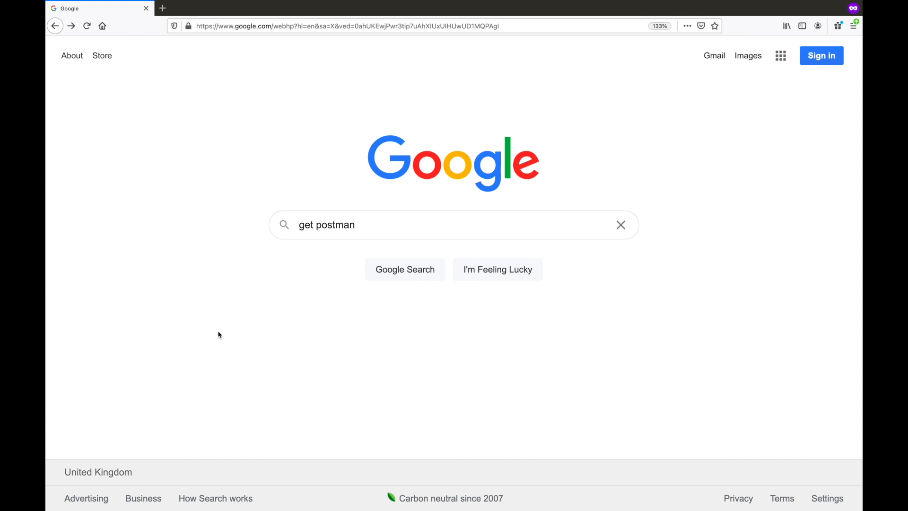
mouse_move(315, 242)
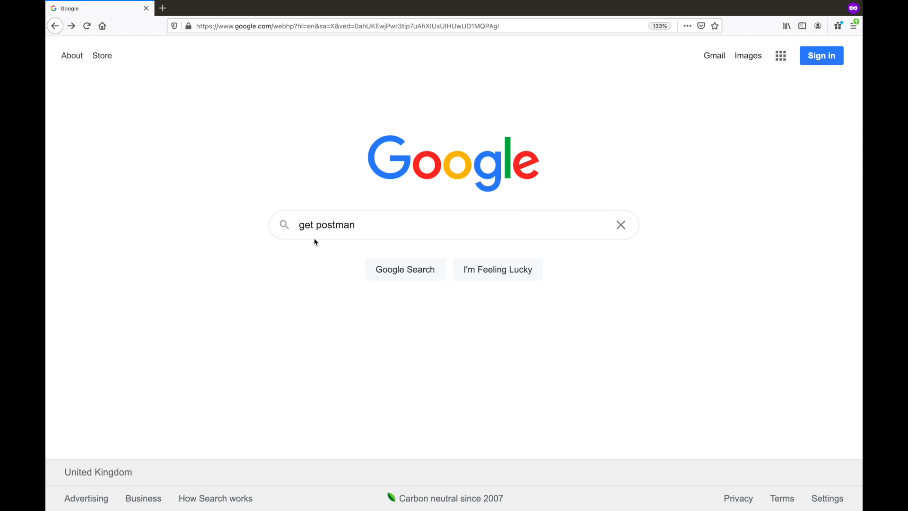
Step: Search Google for 'get postman' and follow the Download Postman result
click(404, 268)
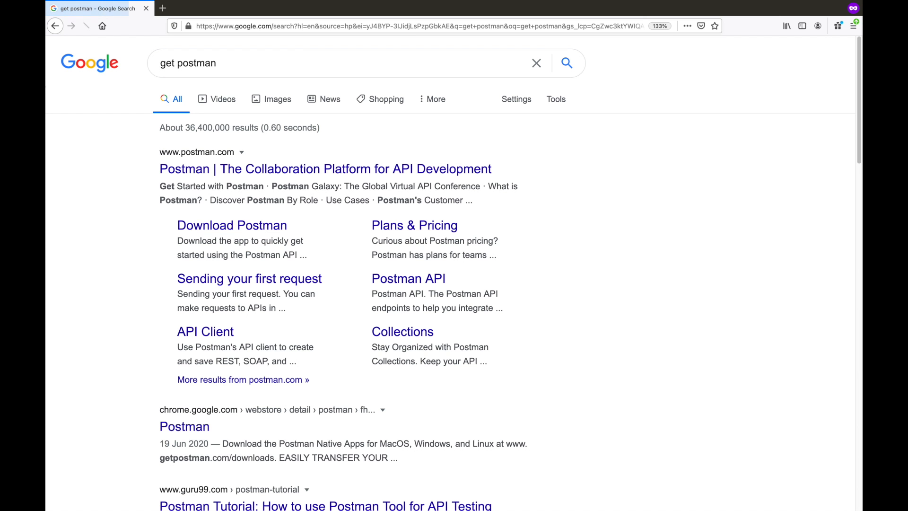
mouse_move(231, 225)
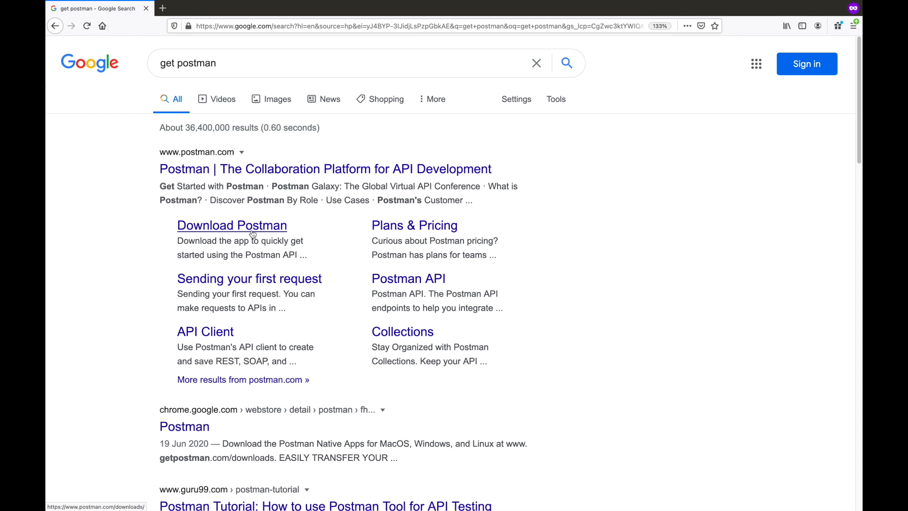
click(232, 225)
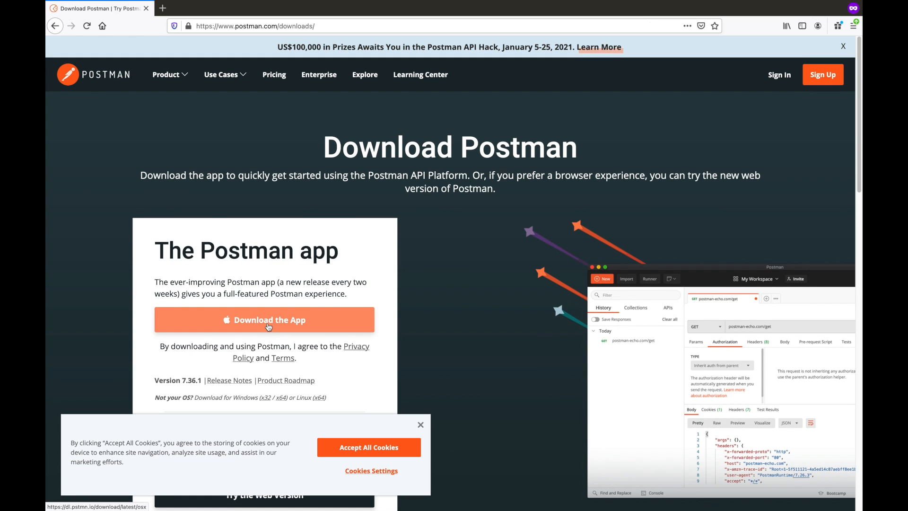
Step: Download the Postman desktop app from the downloads page
click(263, 319)
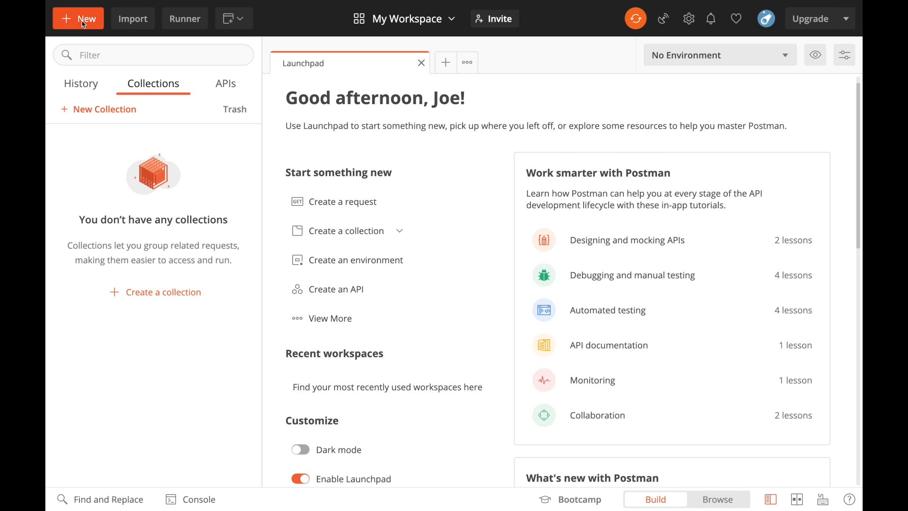
Step: Create a new empty collection named MyCentralTest via New > Collection
click(78, 19)
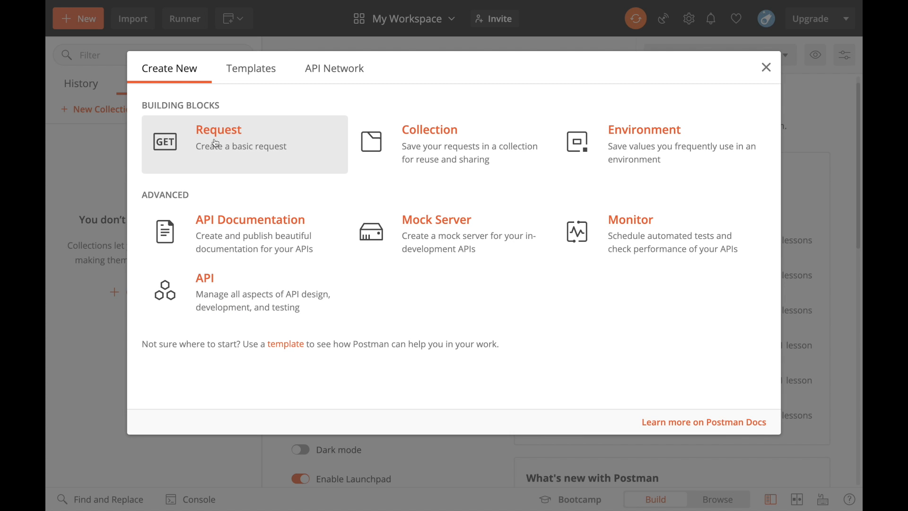
mouse_move(446, 163)
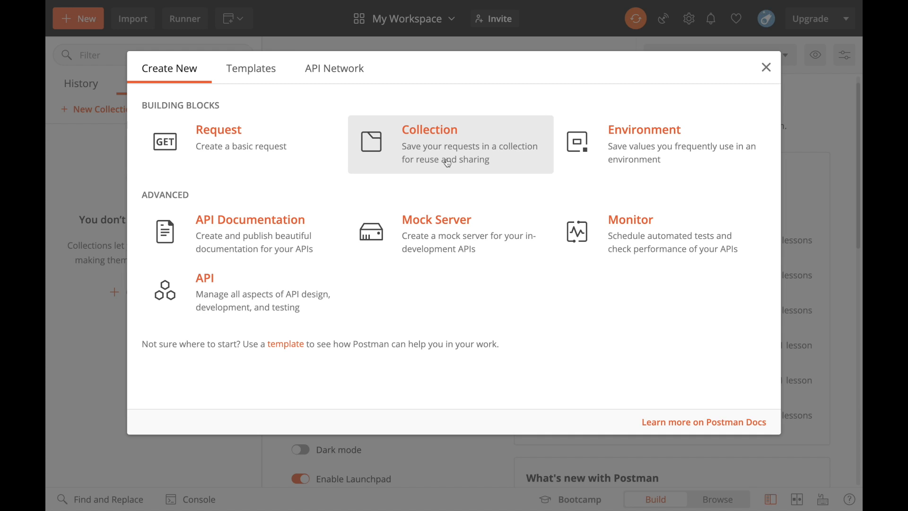
click(429, 144)
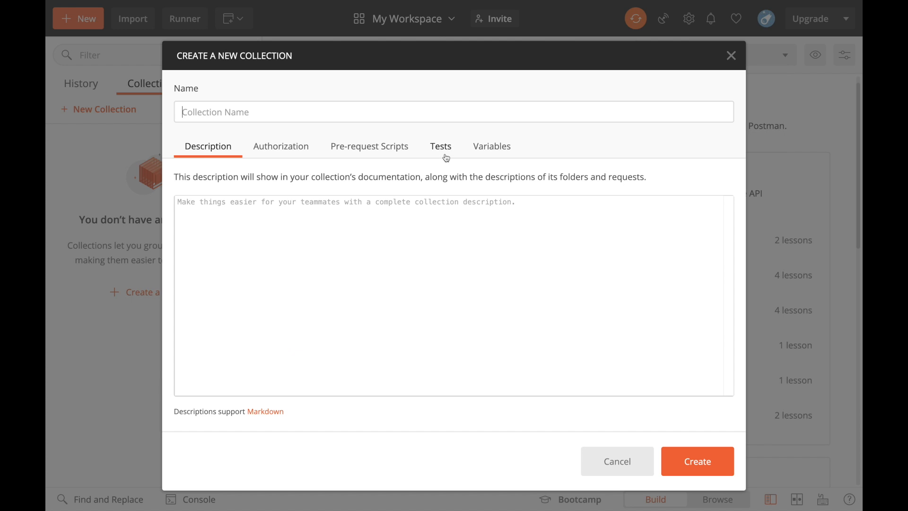
text(MyC)
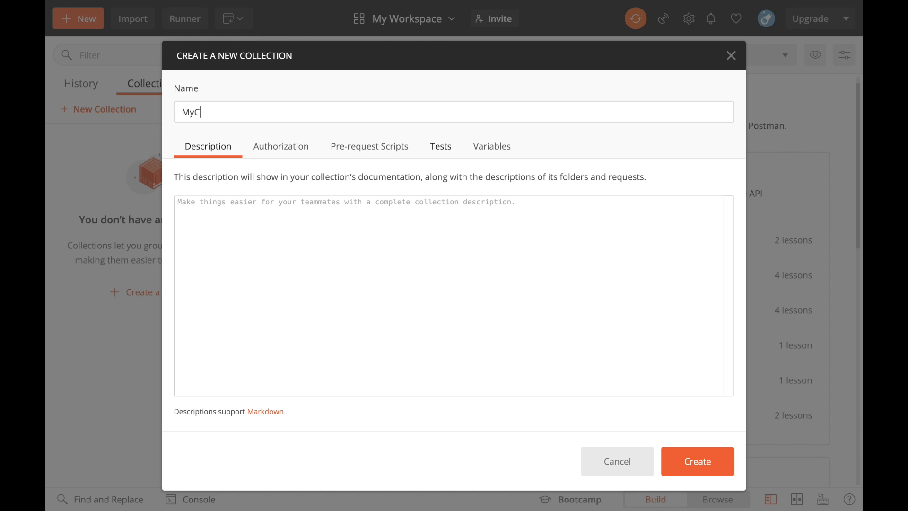
text(entralTes)
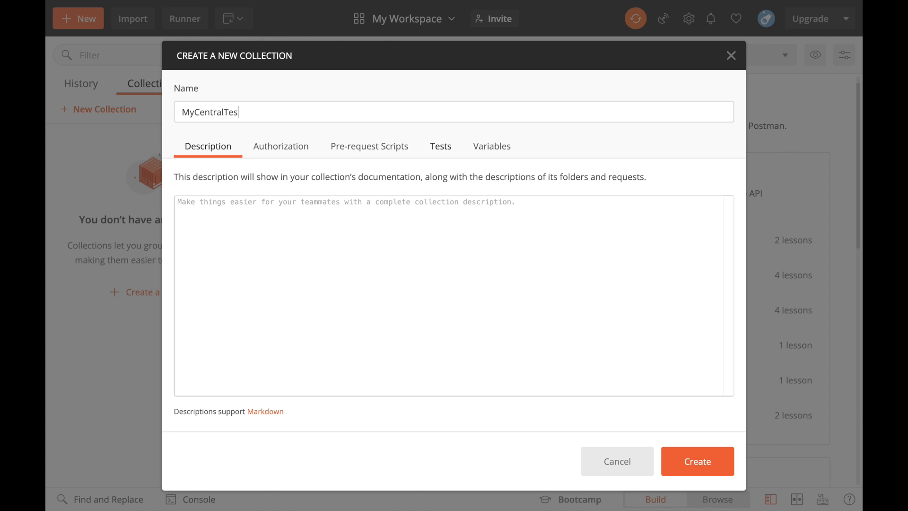
click(697, 461)
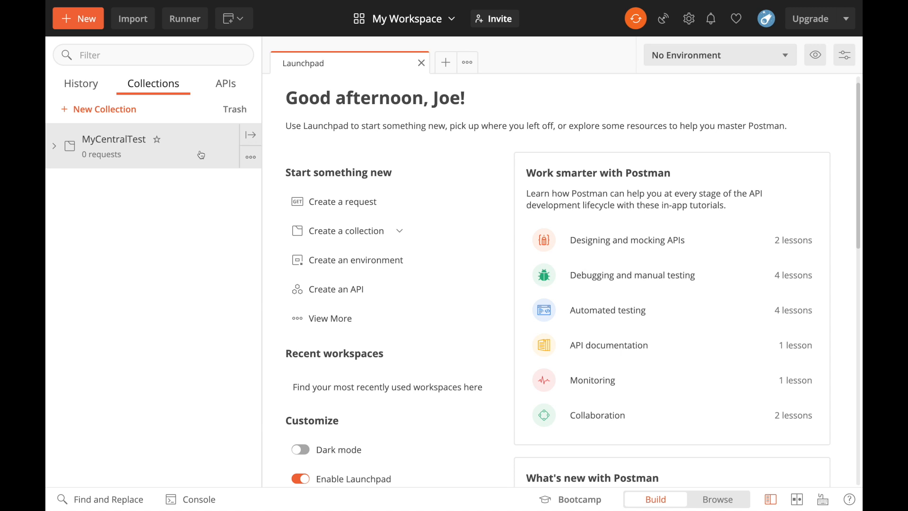
Step: Add a GET request named networks to MyCentralTest via the collection's Add Request action
click(250, 156)
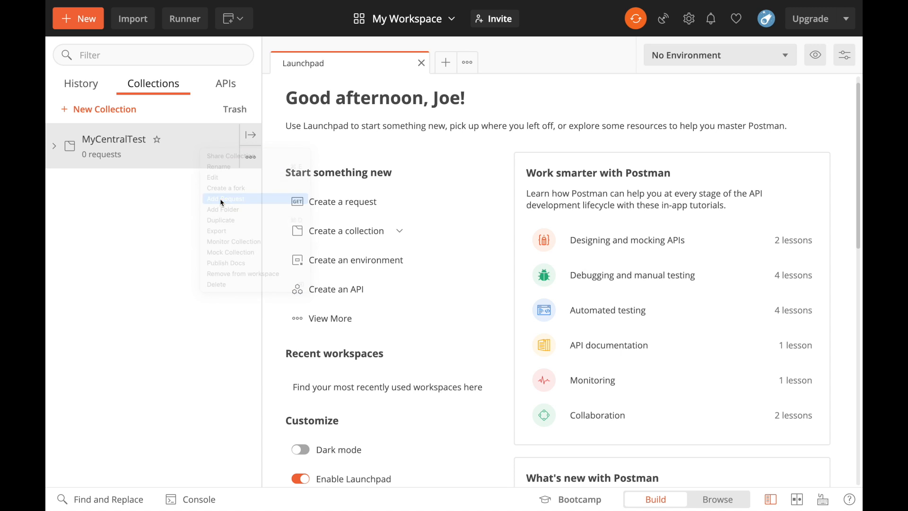
click(225, 199)
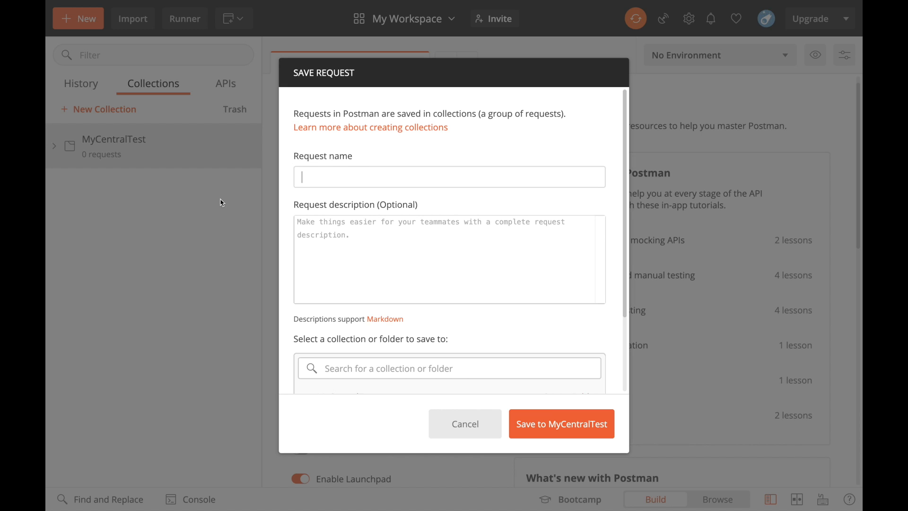
text(network)
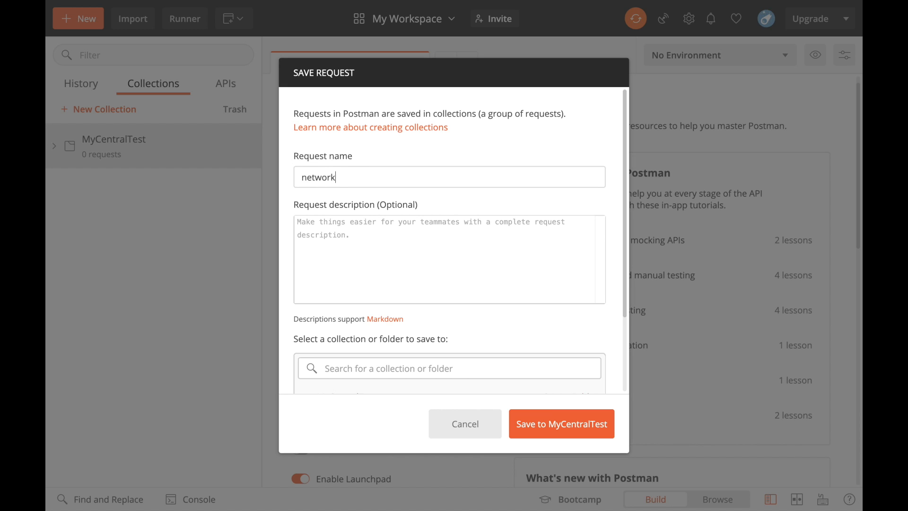
click(560, 424)
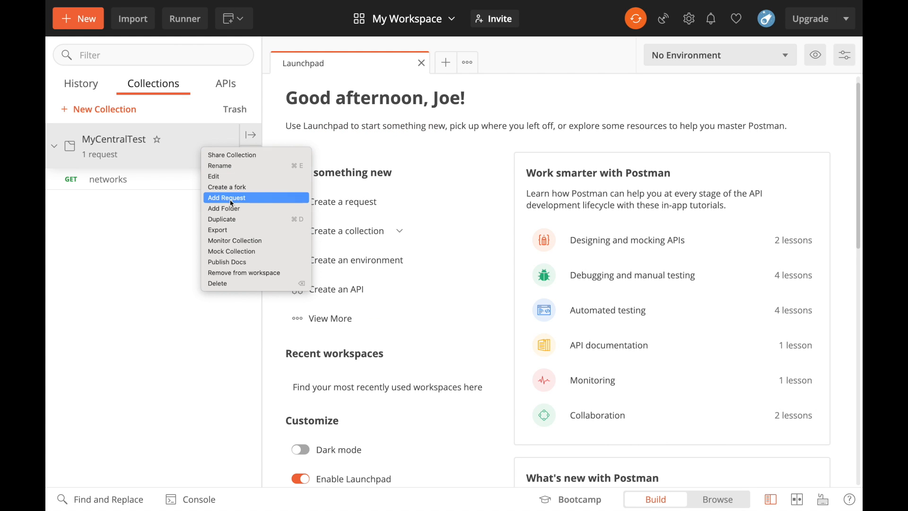
Step: Add a second request, APs, to MyCentralTest and bring up the networks request for editing
click(226, 197)
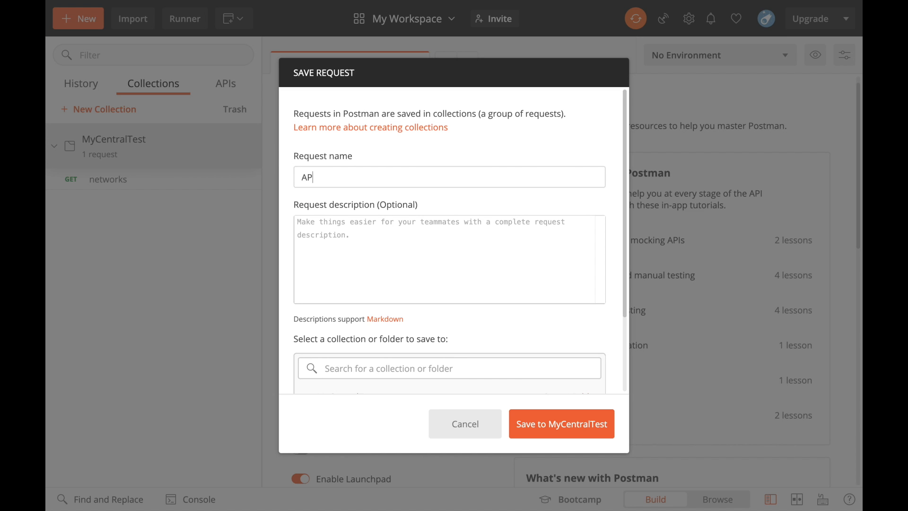
click(561, 424)
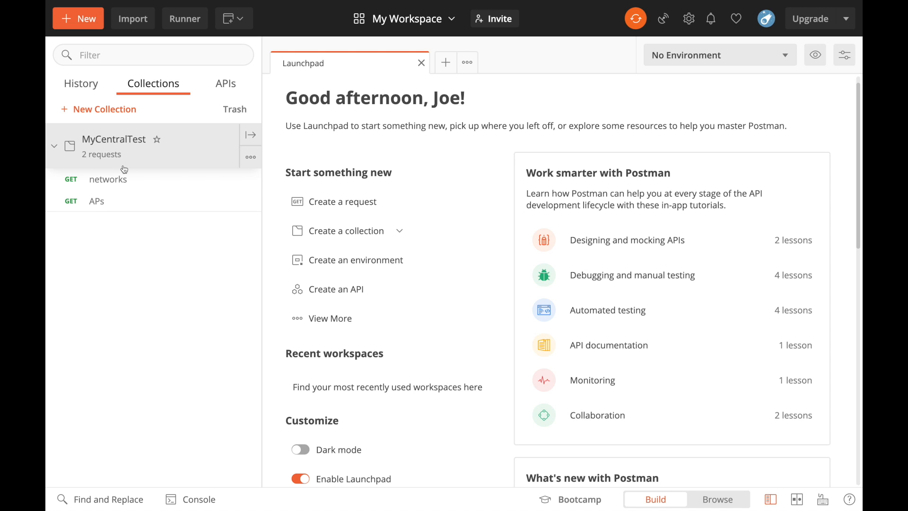
click(107, 179)
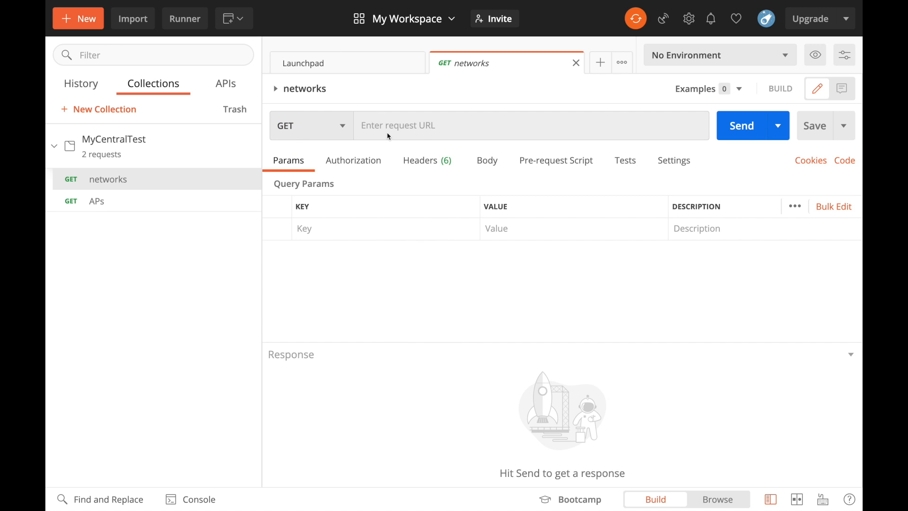
mouse_move(457, 130)
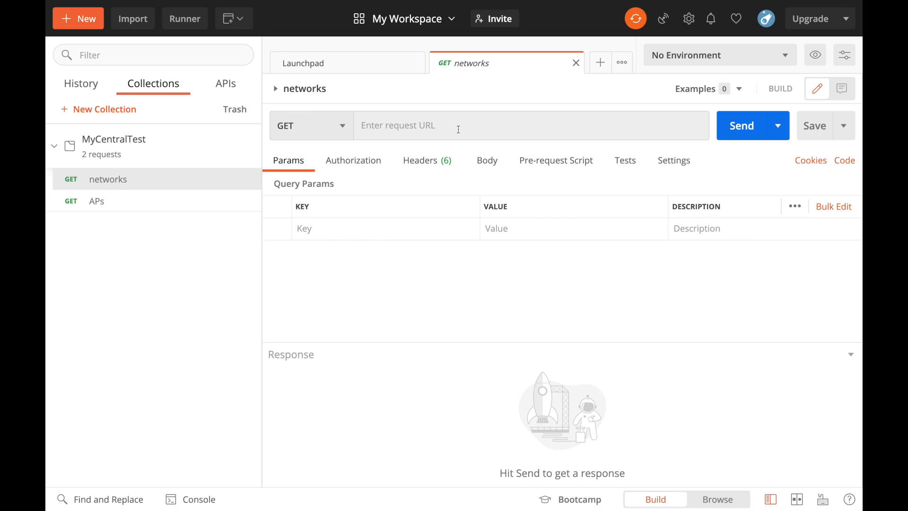
mouse_move(659, 144)
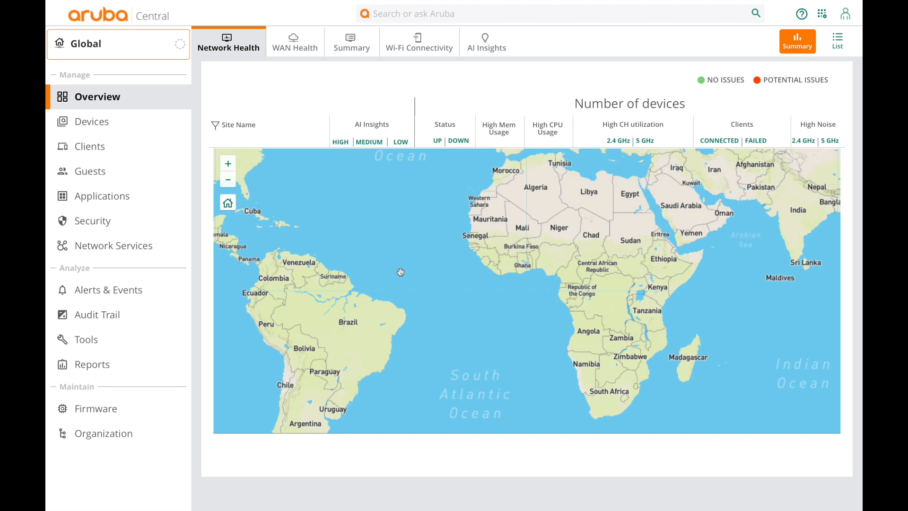
mouse_move(822, 13)
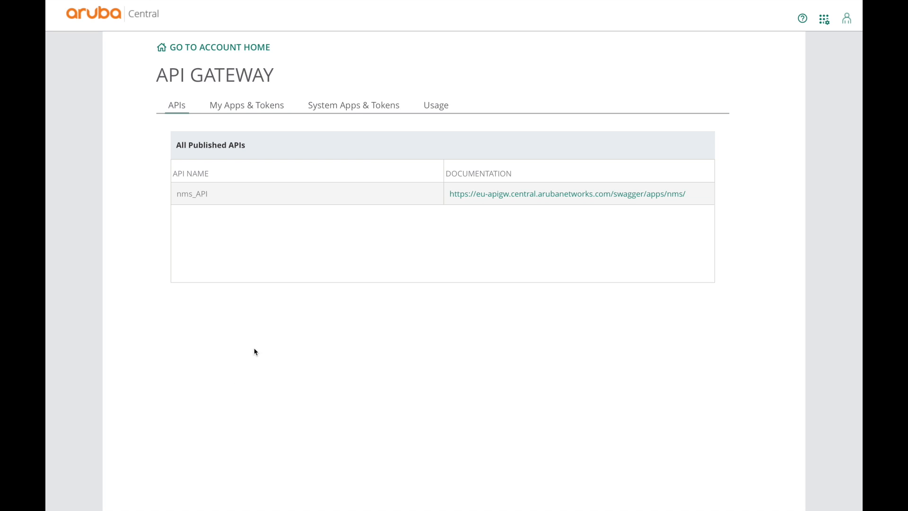
Step: Generate the Network Operations token for myapp1 in API Gateway, then list the published APIs
click(353, 105)
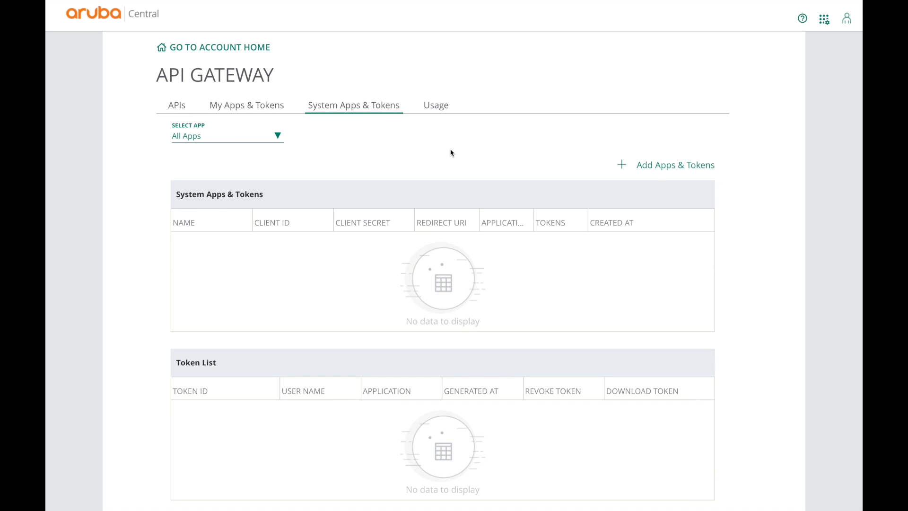
click(665, 165)
text(myapp1)
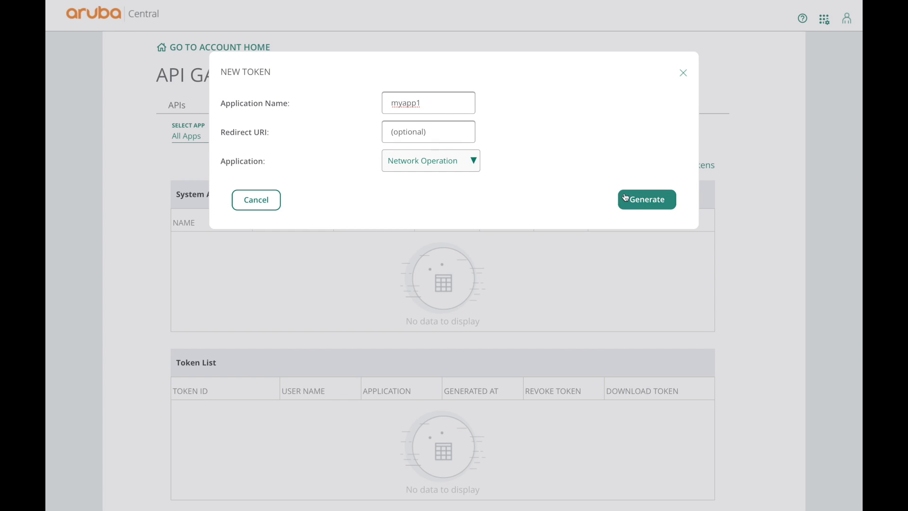
click(645, 199)
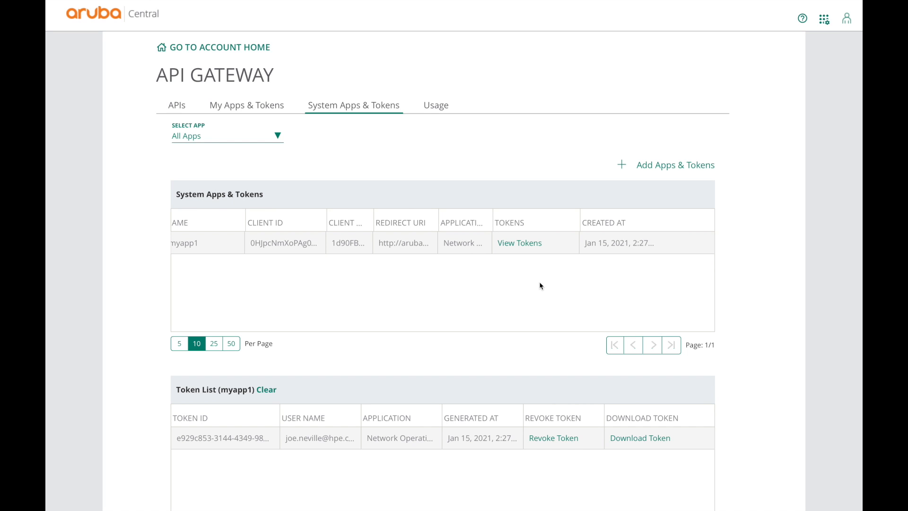
click(639, 438)
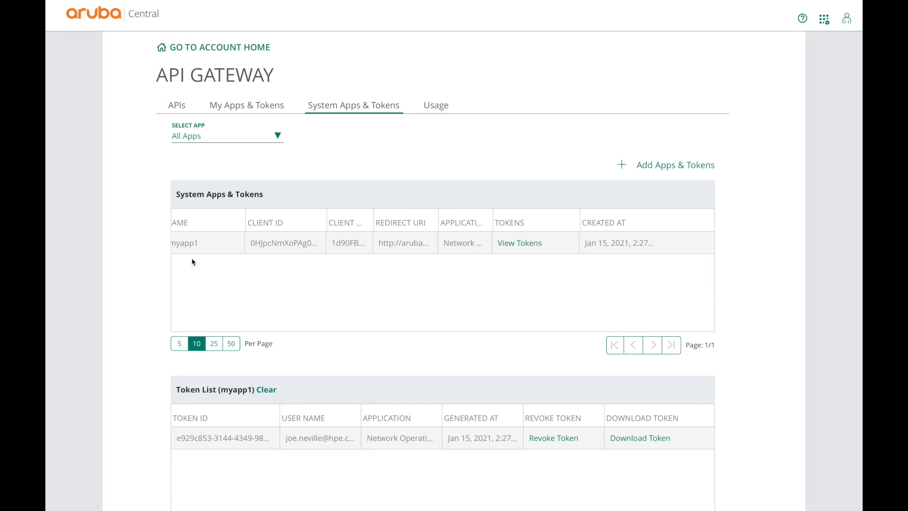
click(176, 105)
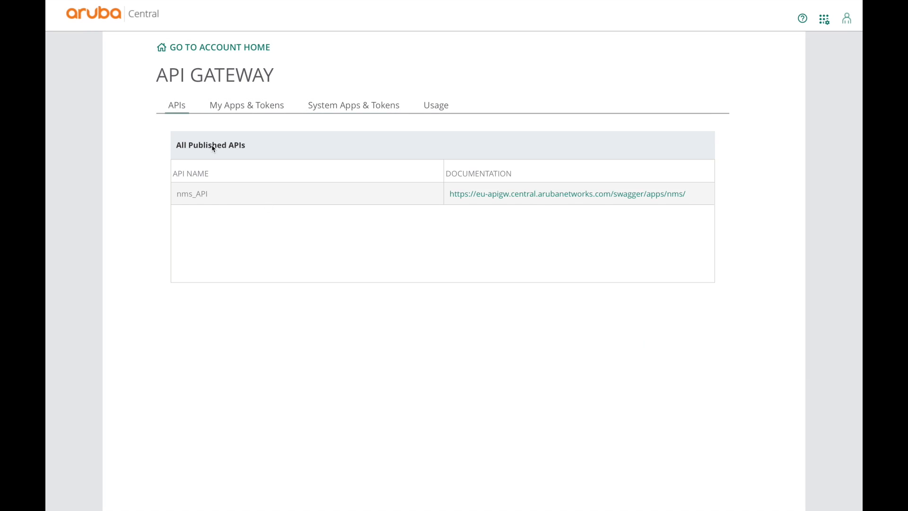
Step: Try List all Networks in the nms_API documentation with the token and select its request URL
click(566, 193)
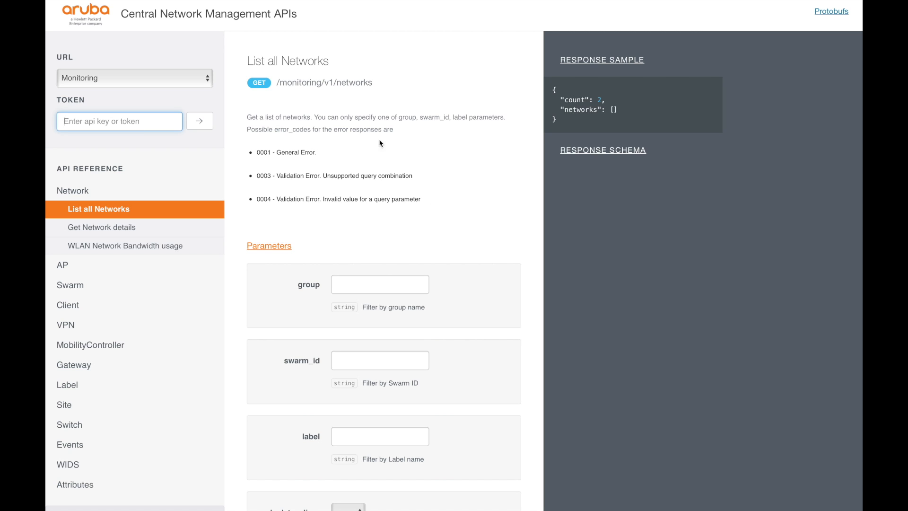
mouse_move(356, 193)
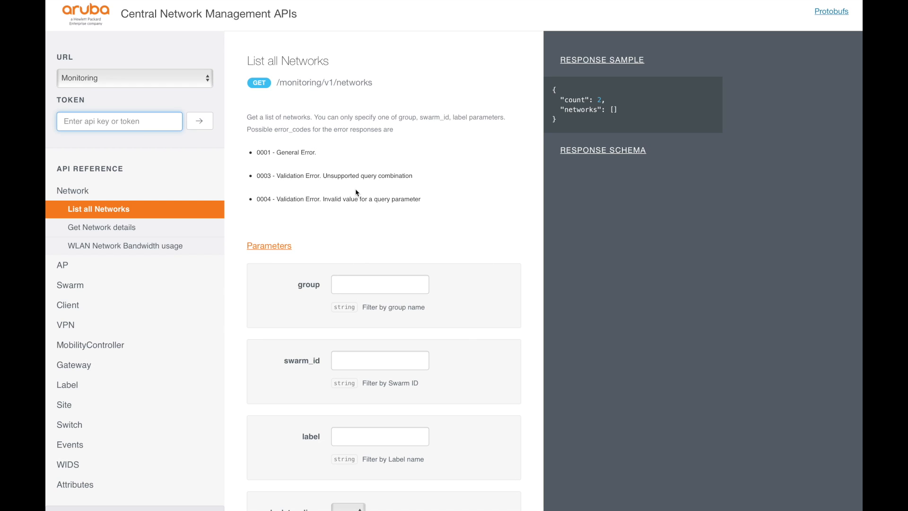
mouse_move(151, 168)
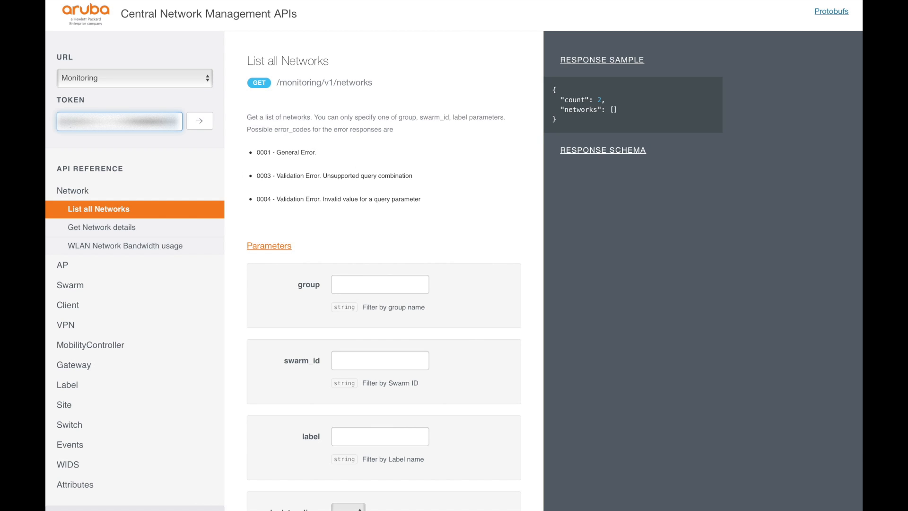
scroll(down, 3)
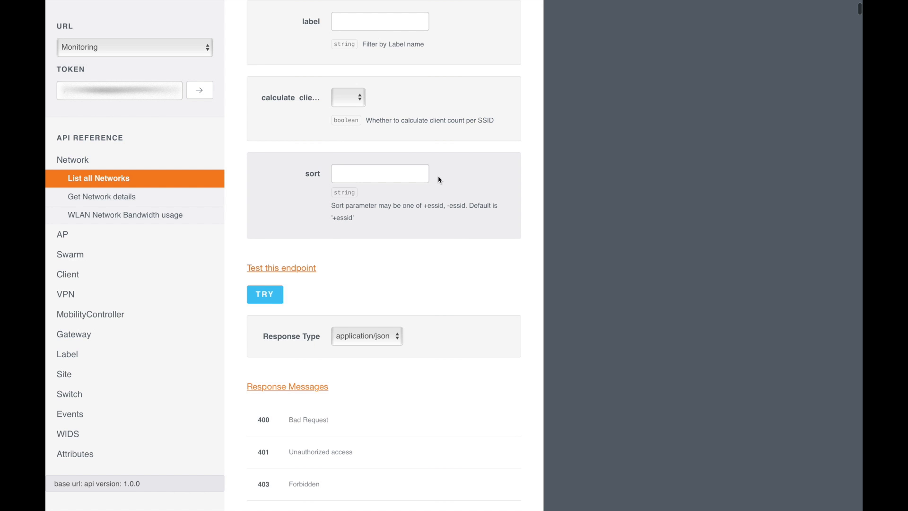
click(265, 294)
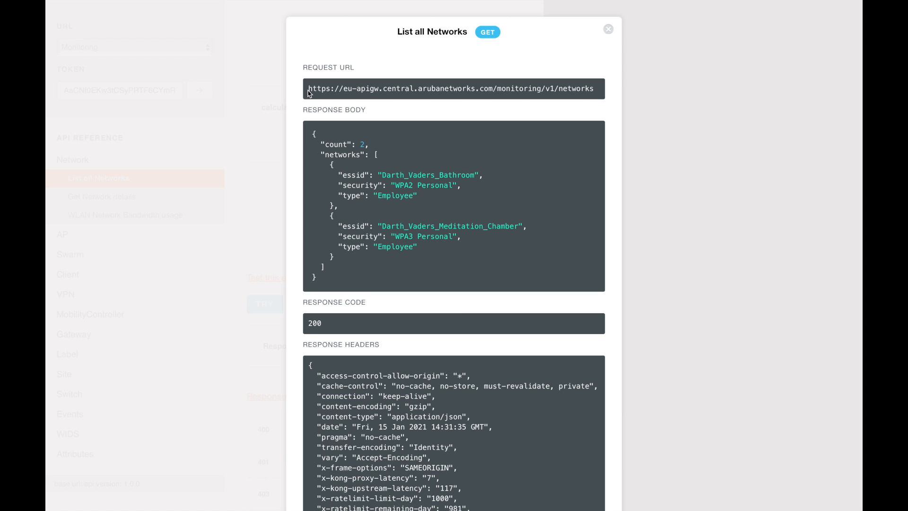
click(607, 30)
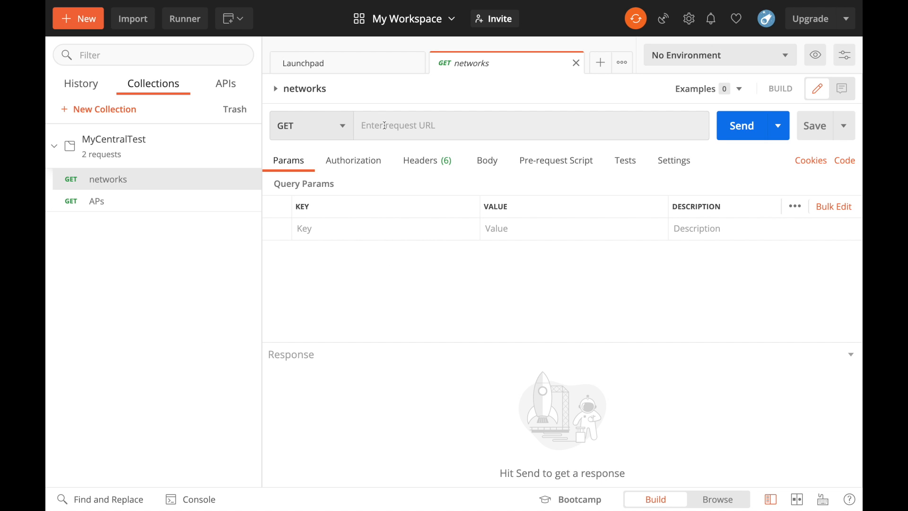
Step: Set the networks request URL to monitoring/v1/networks and the APs request URL to monitoring/v1/aps on eu-apigw.central.arubanetworks.com
text(https://eu-apigw.central.arubanetworks.com/monitoring/v1/networks)
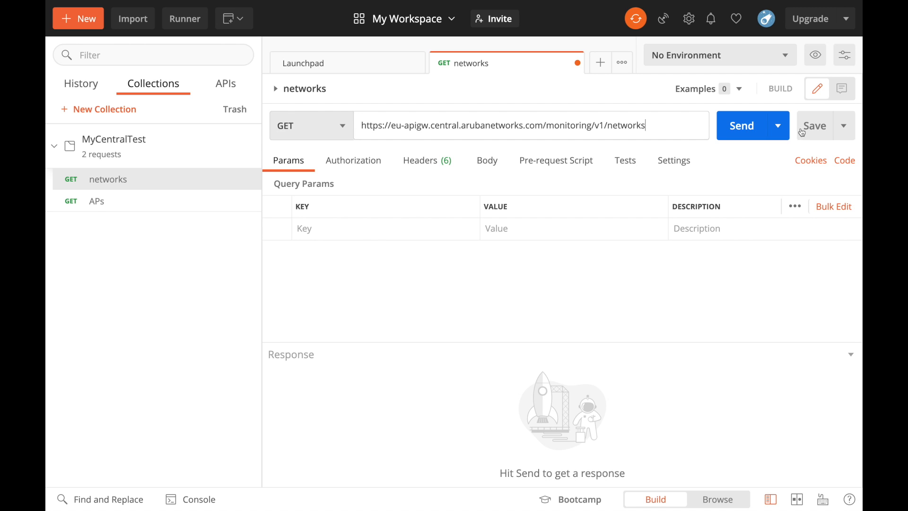
click(96, 200)
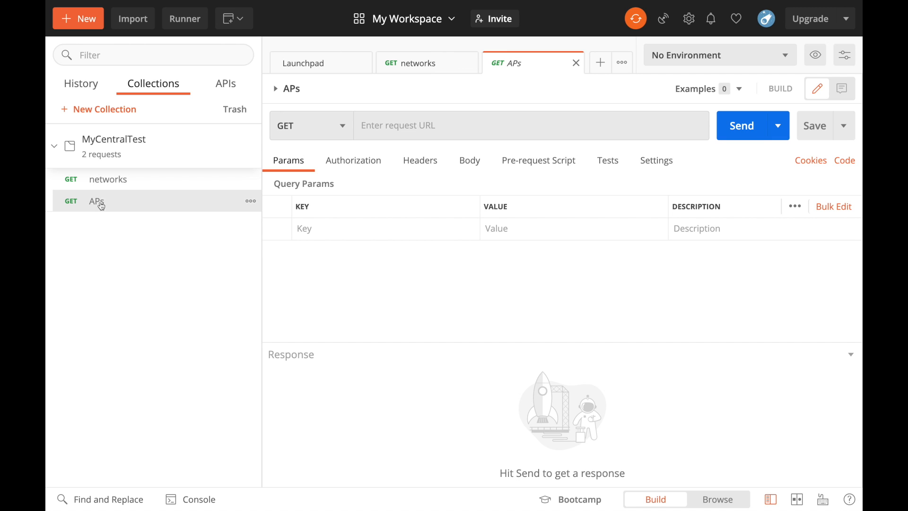
text(https://eu-apigw.central.arubanetworks.com/monitoring/v1/aps)
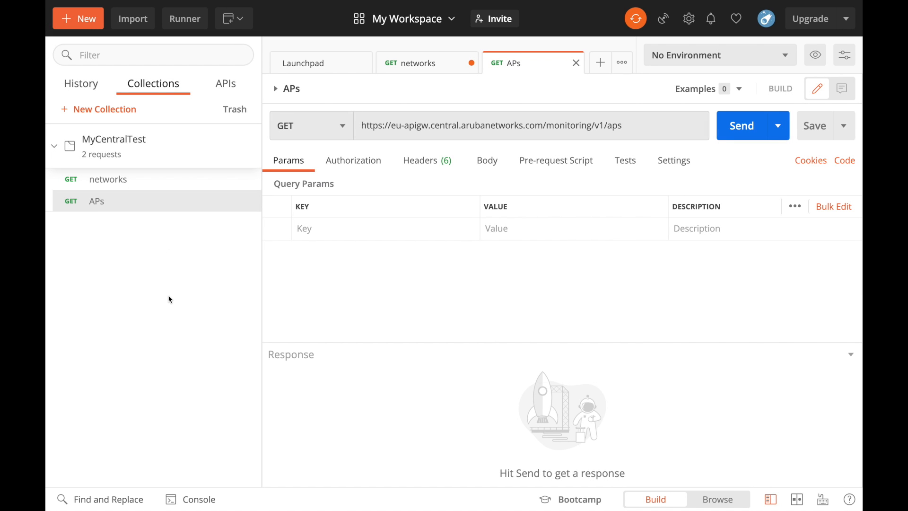
mouse_move(148, 262)
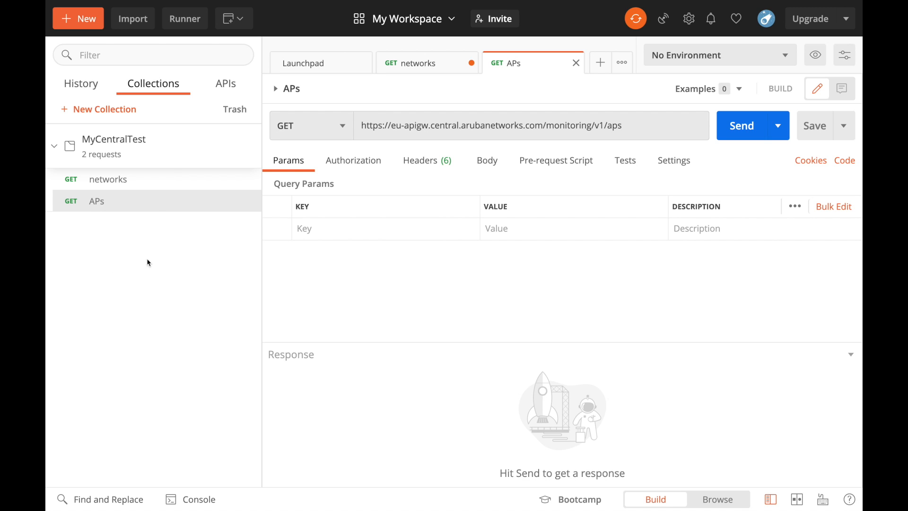
mouse_move(353, 160)
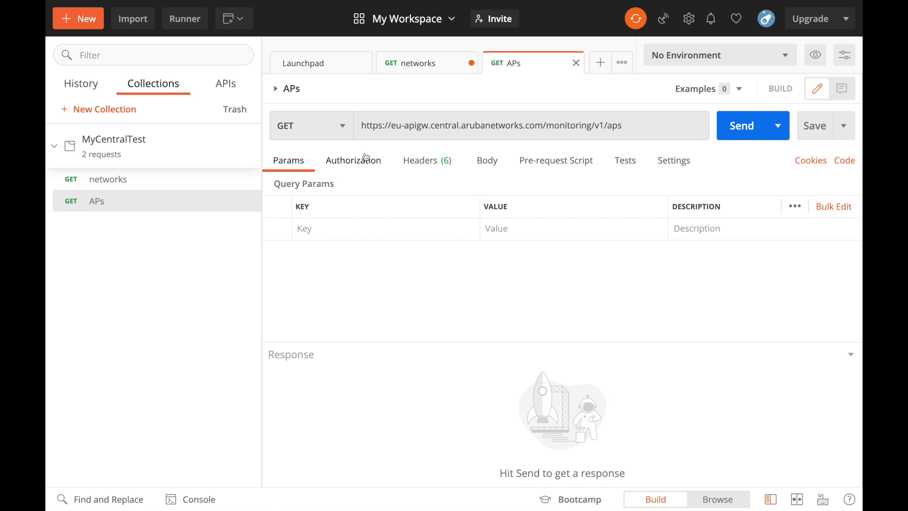
Step: Try Bearer Token on the APs request's Authorization, then leave it on Inherit auth from parent
click(353, 161)
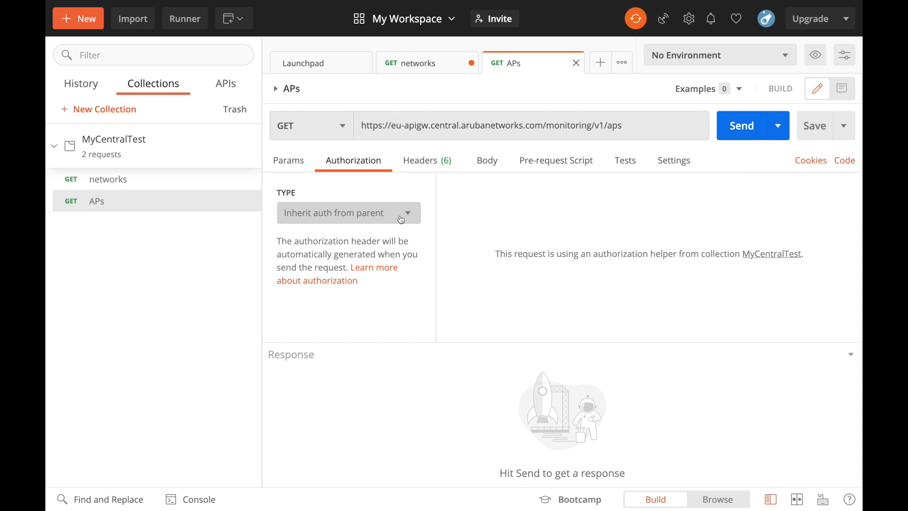
mouse_move(405, 215)
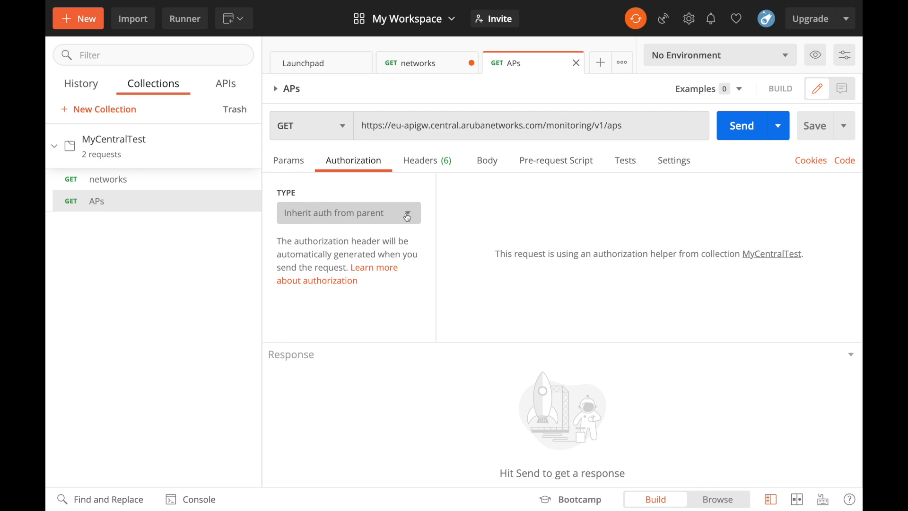
click(347, 213)
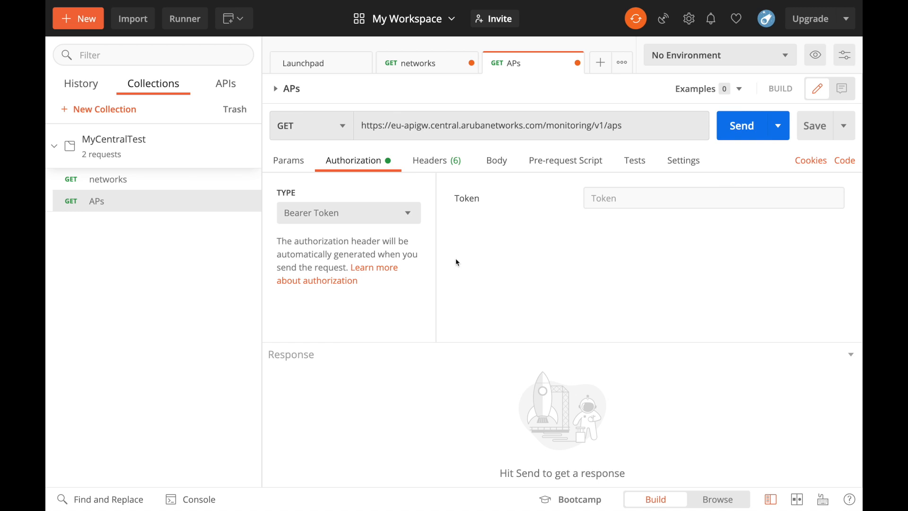
click(347, 213)
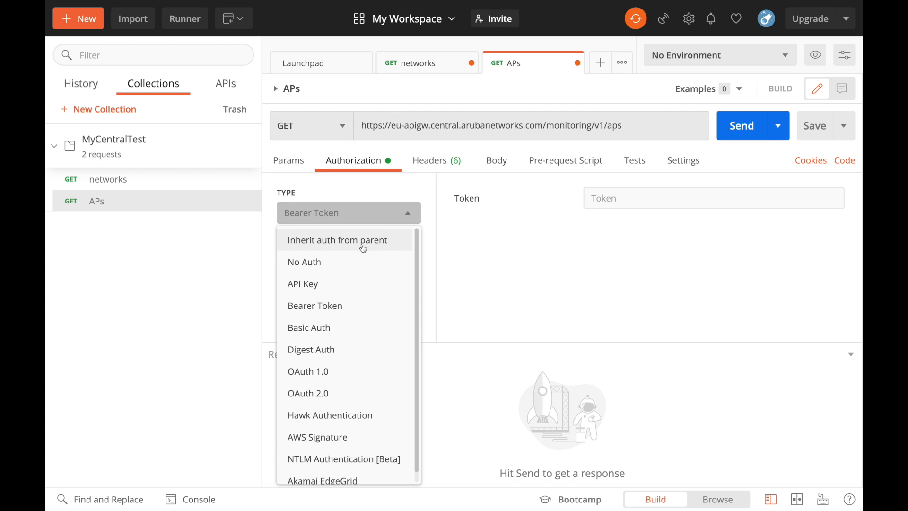
mouse_move(324, 247)
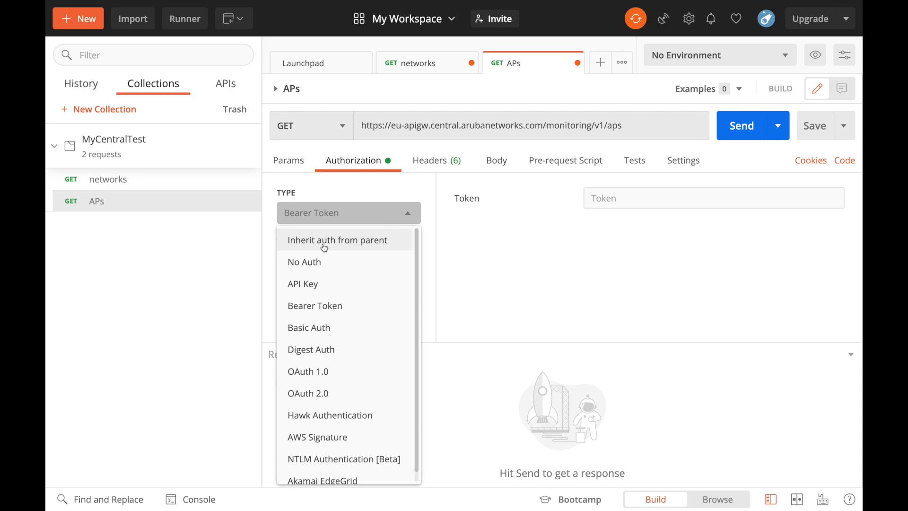
click(337, 239)
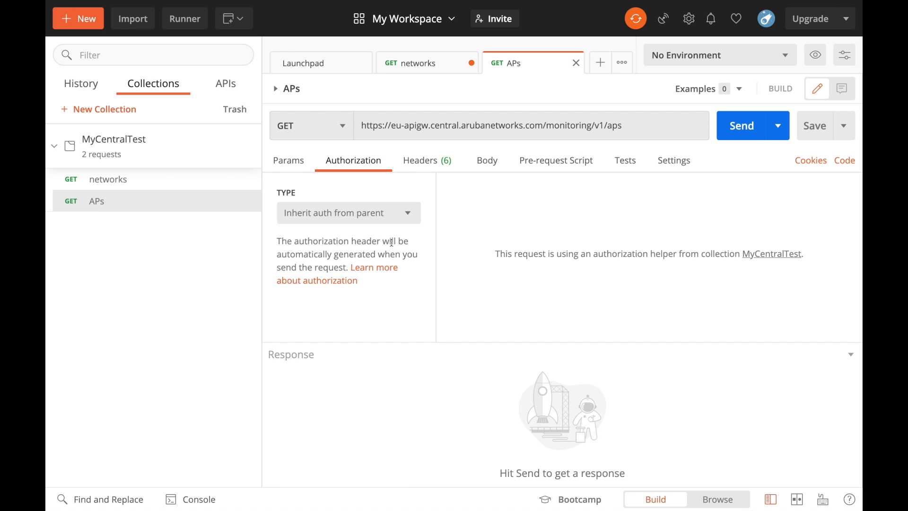
mouse_move(188, 158)
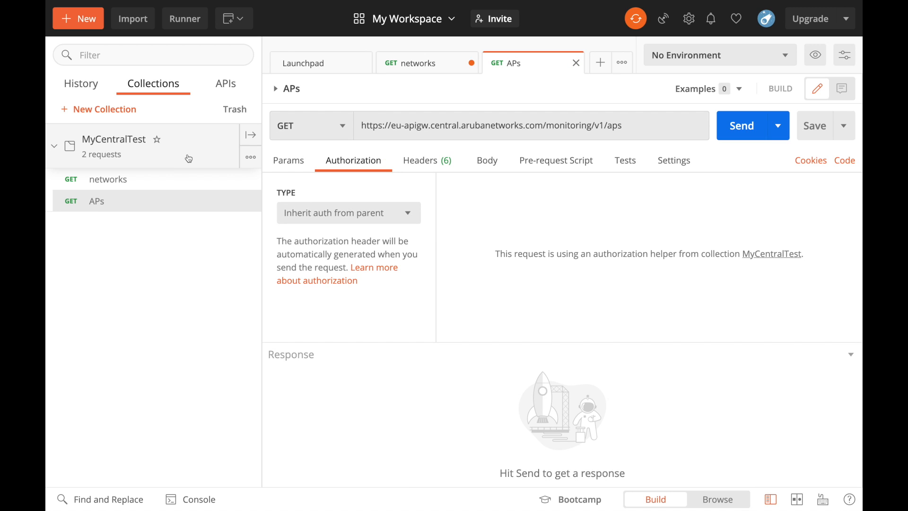
Step: Set MyCentralTest's collection authorization to Bearer Token with the generated token and update it
click(54, 146)
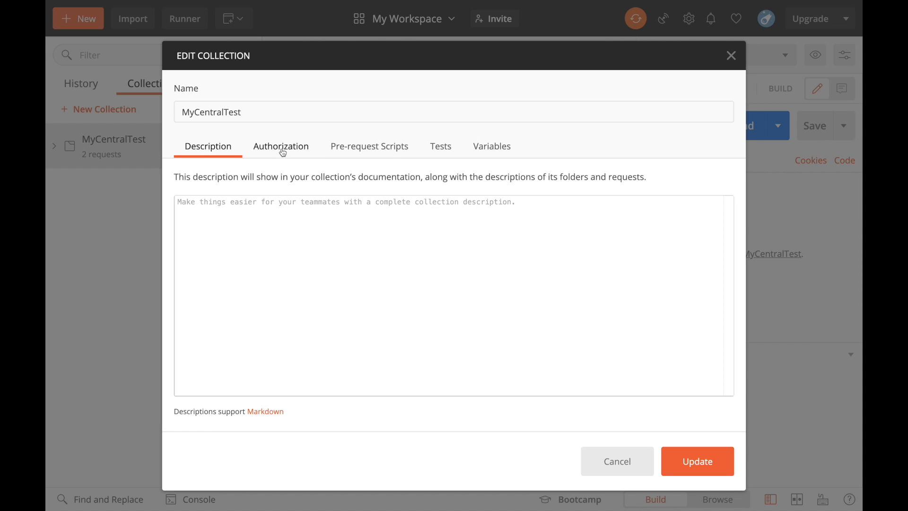
click(281, 146)
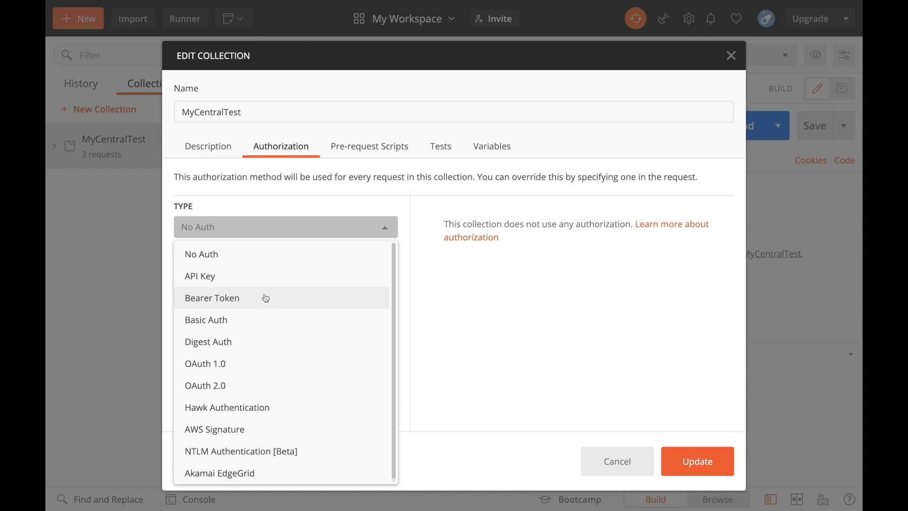
click(212, 298)
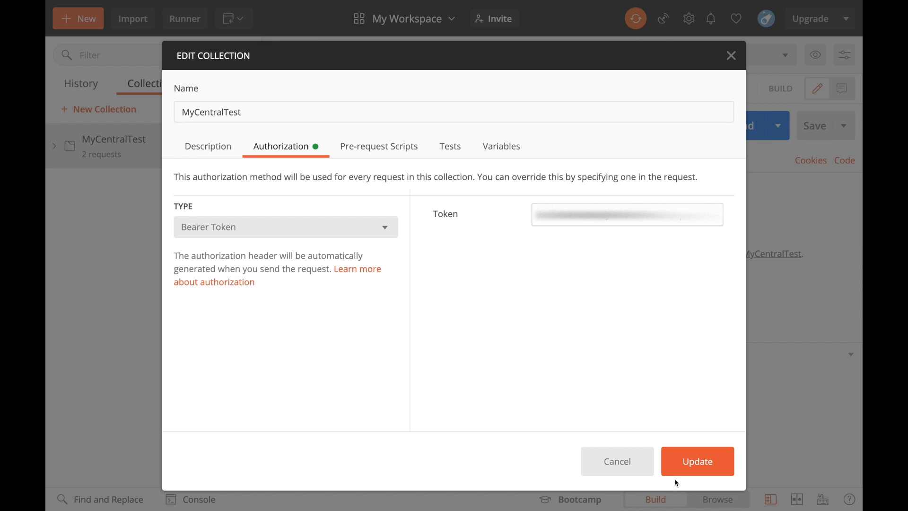
click(696, 460)
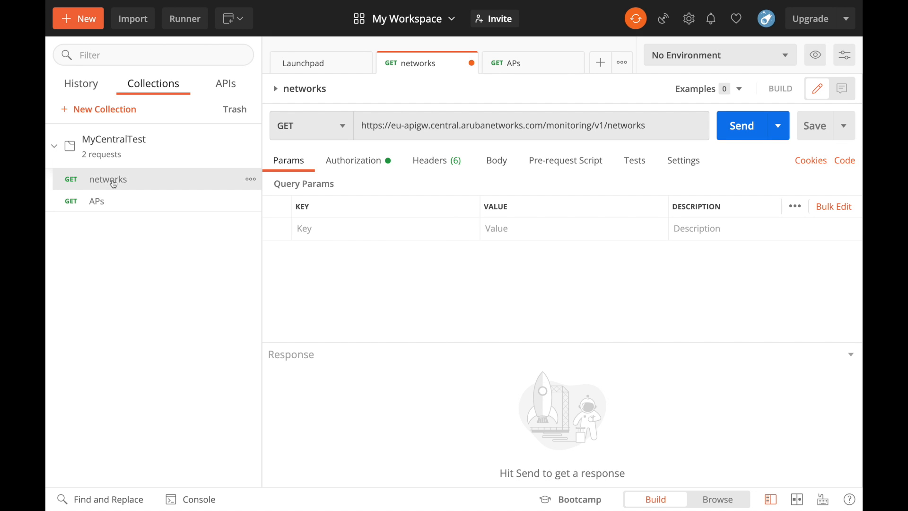
Step: Check the APs request's Authorization shows Inherit auth from parent
click(353, 161)
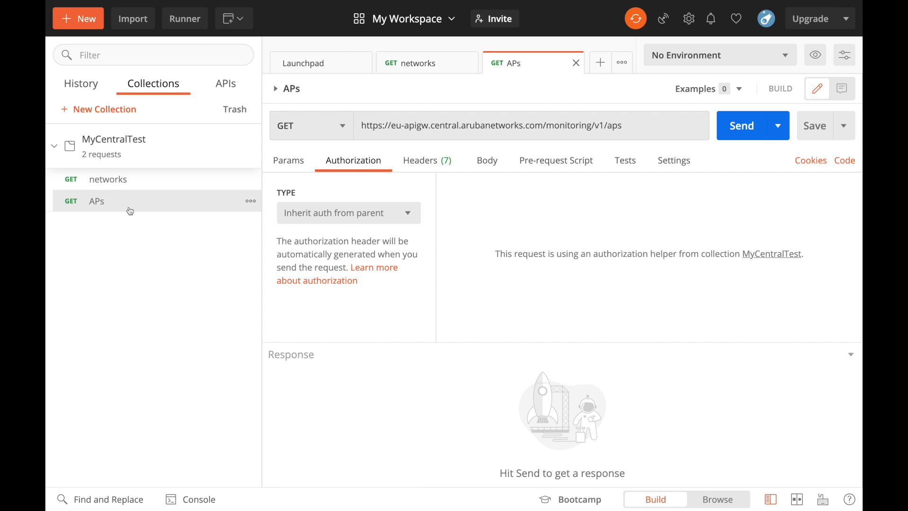
mouse_move(180, 183)
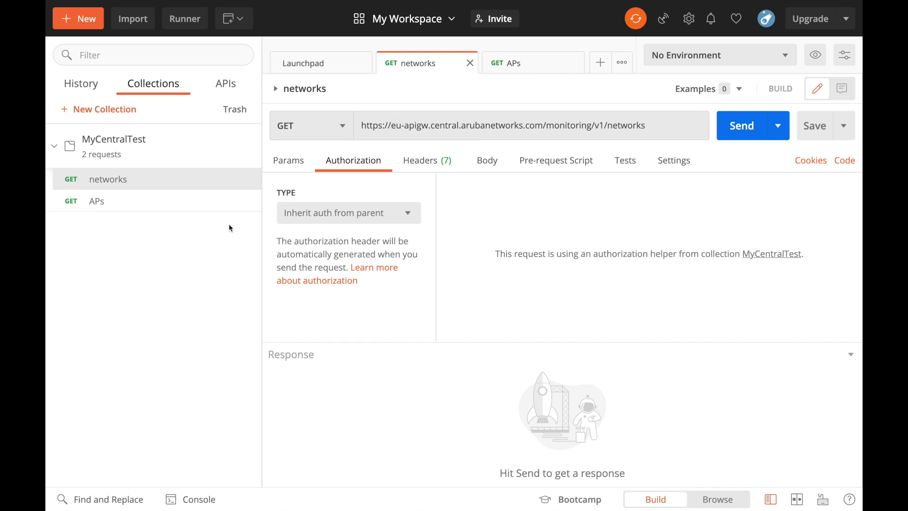
mouse_move(190, 166)
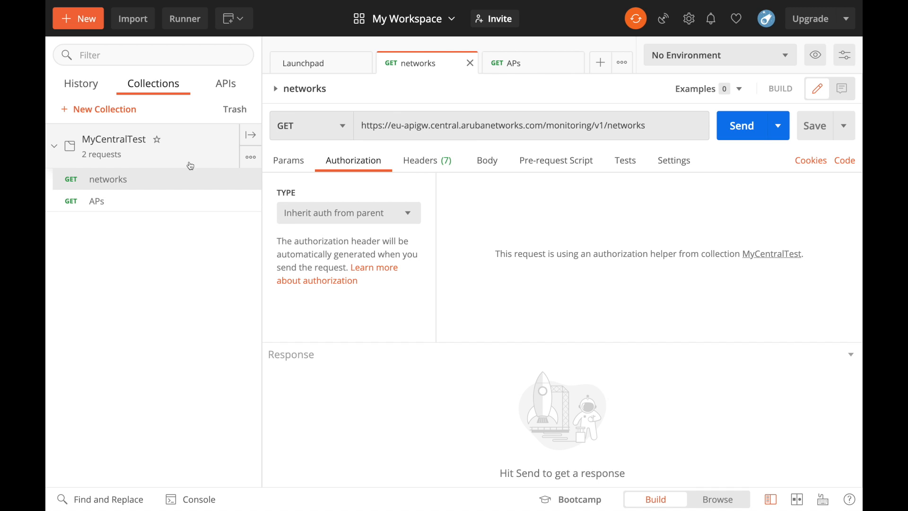
mouse_move(207, 151)
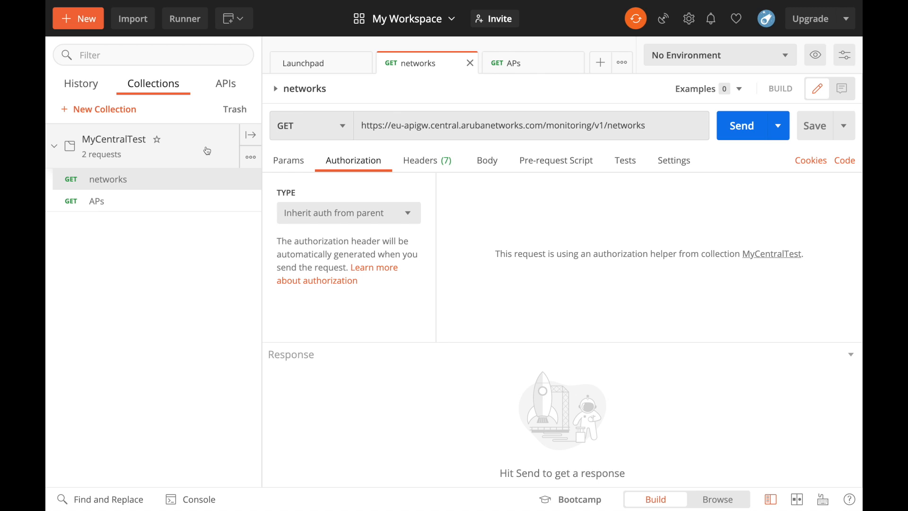
mouse_move(185, 184)
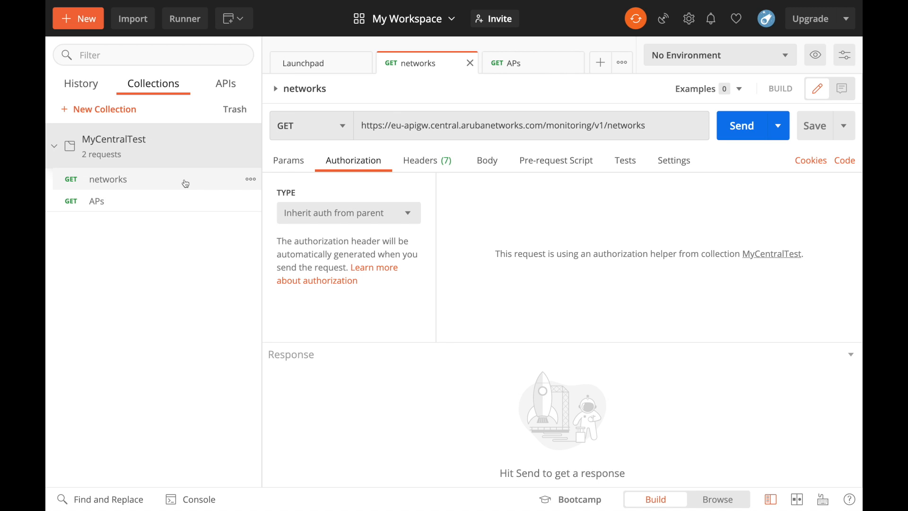
mouse_move(651, 215)
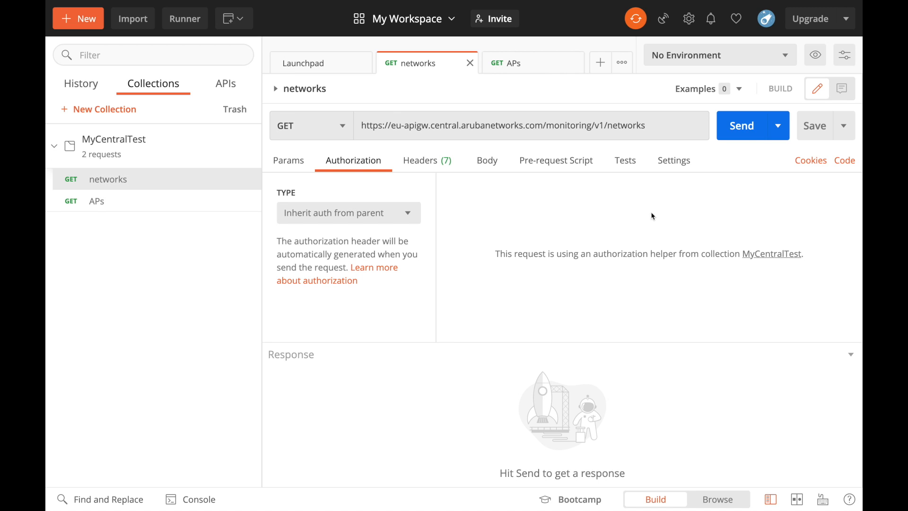
Step: Send the networks request for a 200 OK list of two networks, then switch to the APs request
click(740, 126)
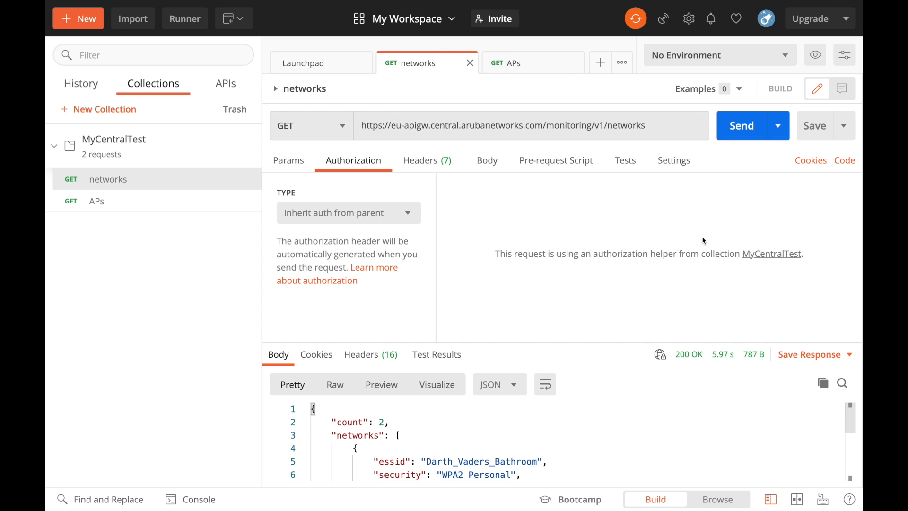
mouse_move(633, 396)
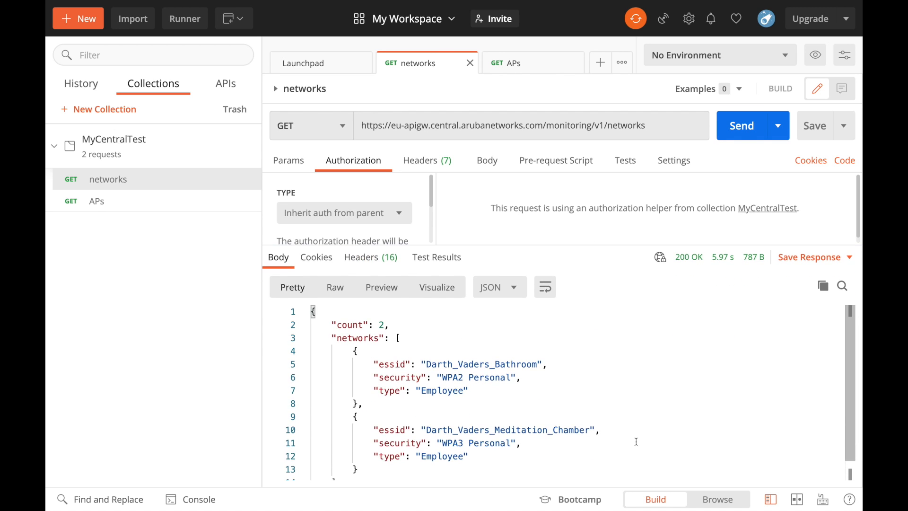
scroll(down, 3)
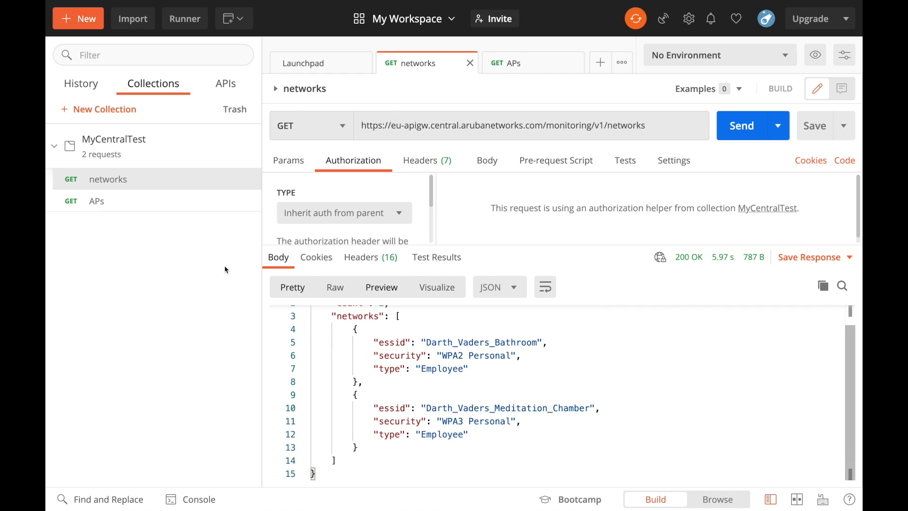
click(506, 62)
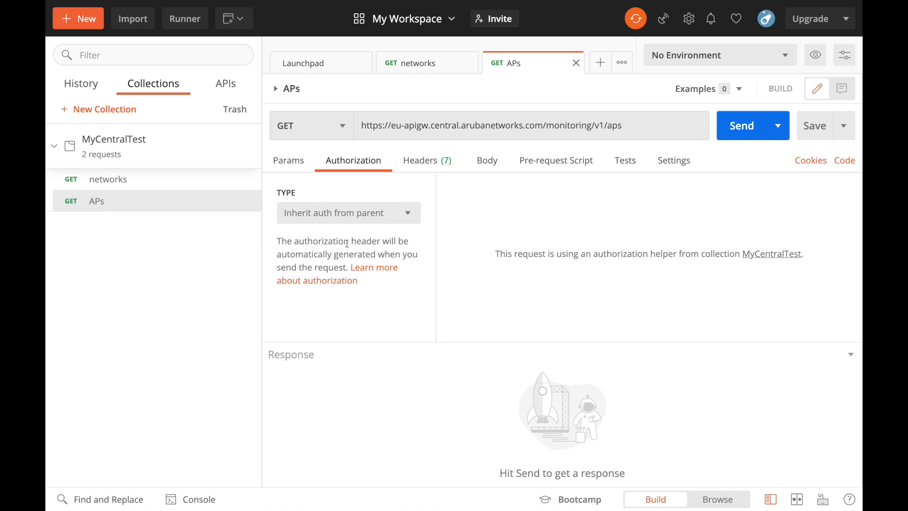
Step: Send the APs request and review the 200 OK JSON list of access points
click(741, 125)
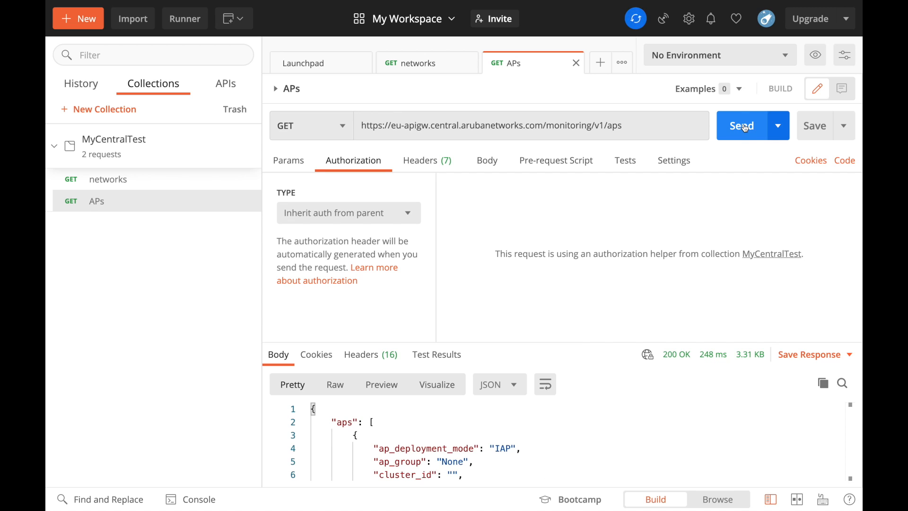
scroll(down, 3)
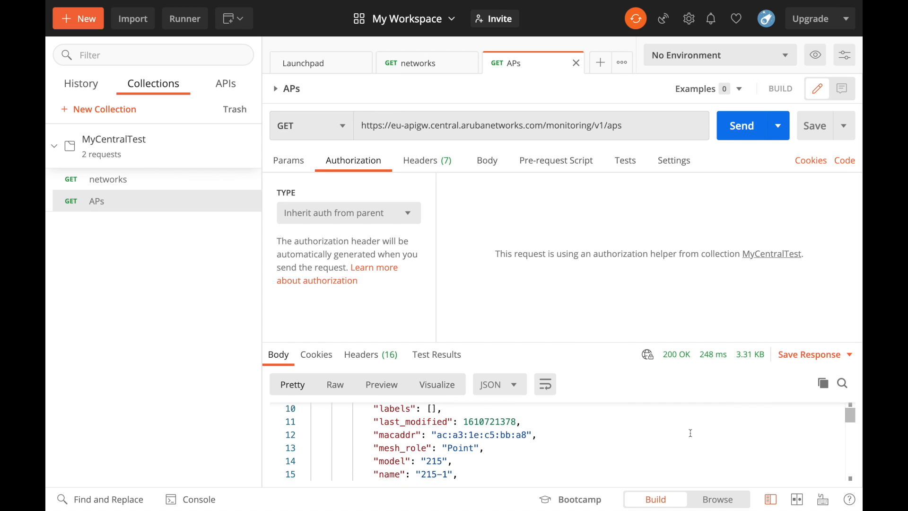
scroll(up, 3)
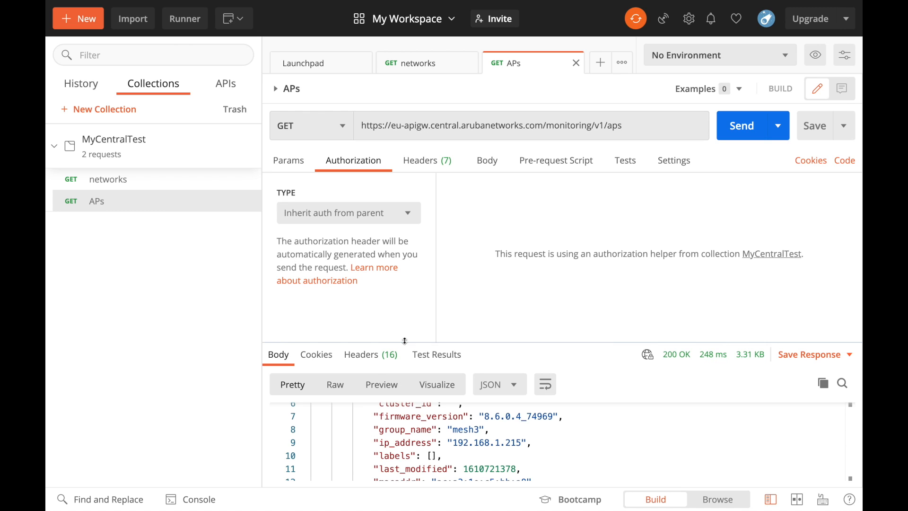
mouse_move(378, 212)
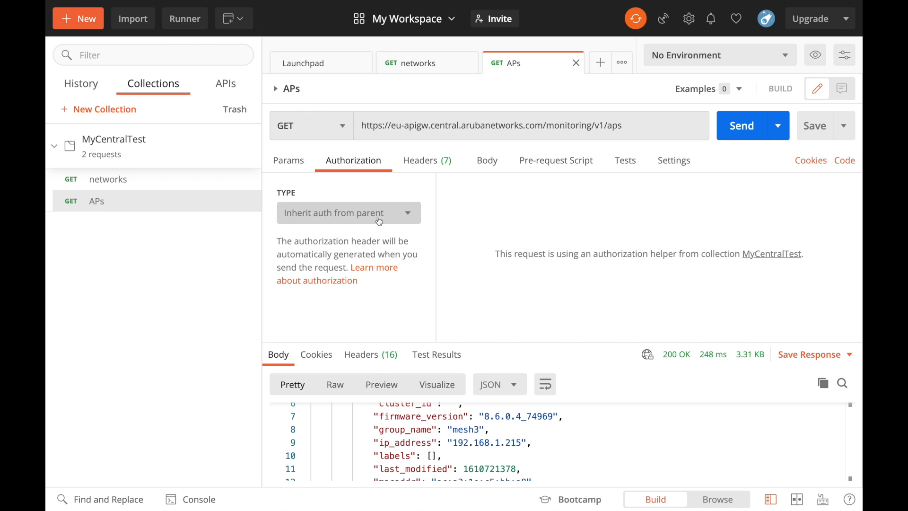
mouse_move(331, 242)
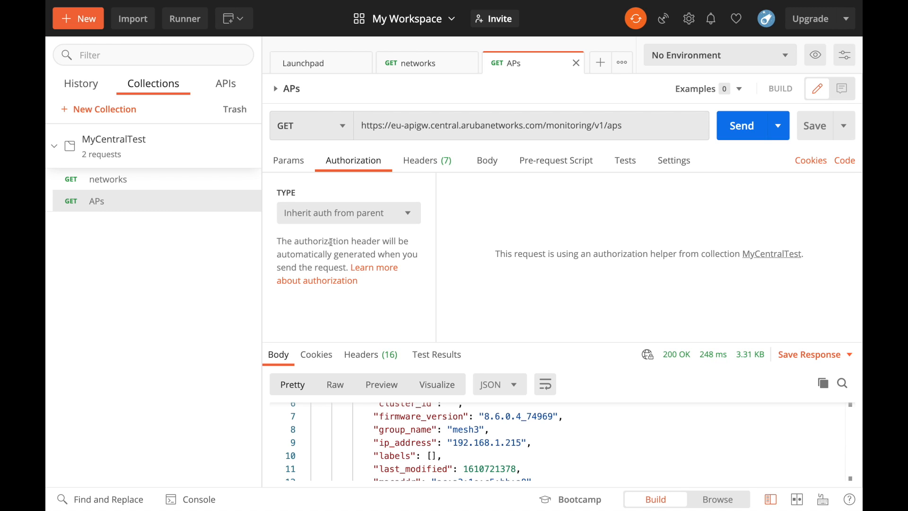
mouse_move(140, 195)
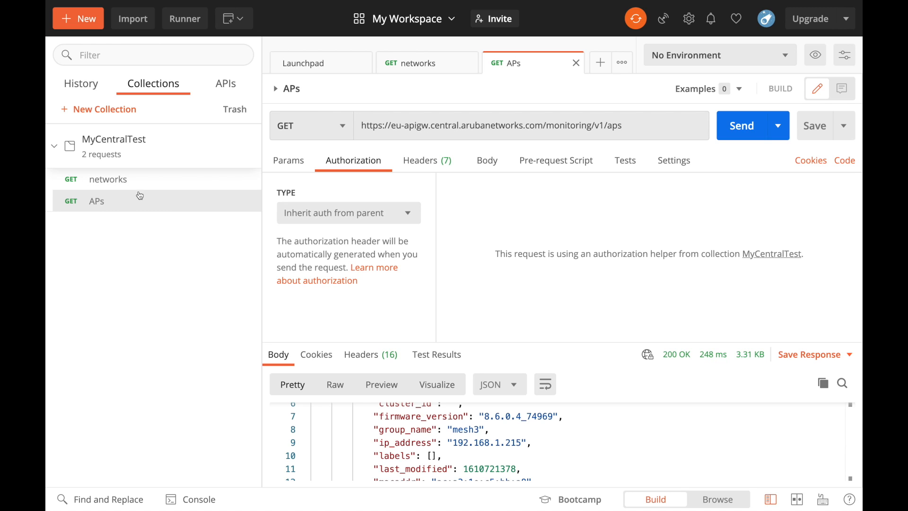
mouse_move(151, 199)
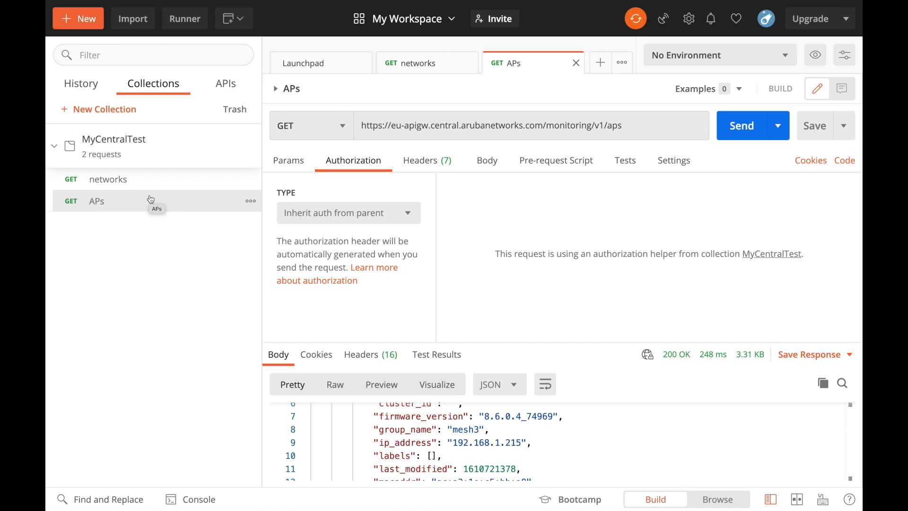
mouse_move(186, 154)
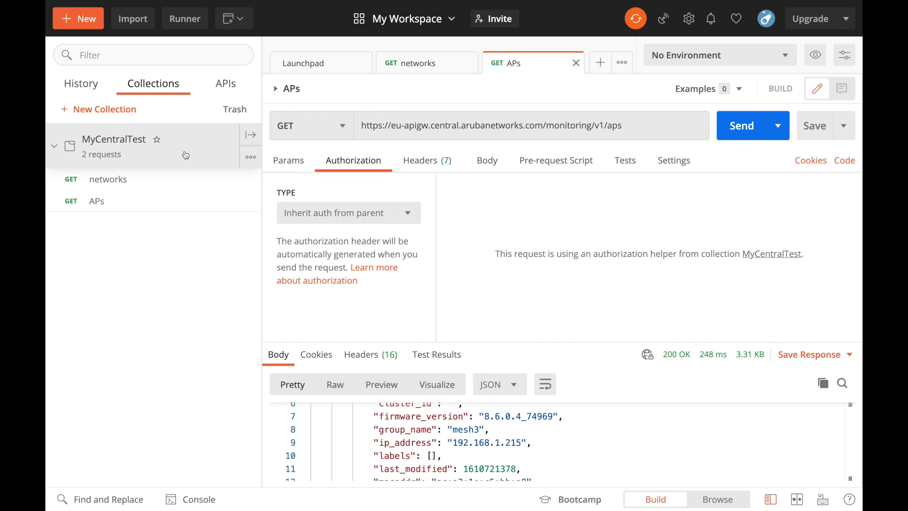